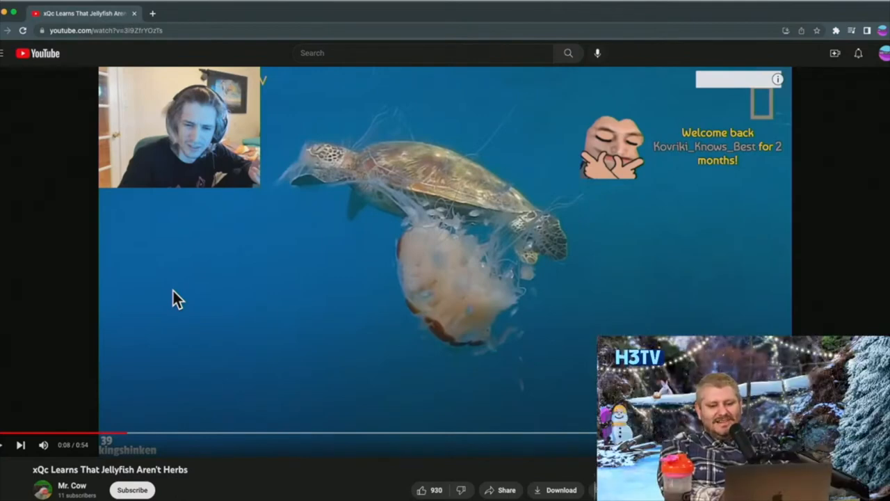
pyautogui.moveTo(202, 295)
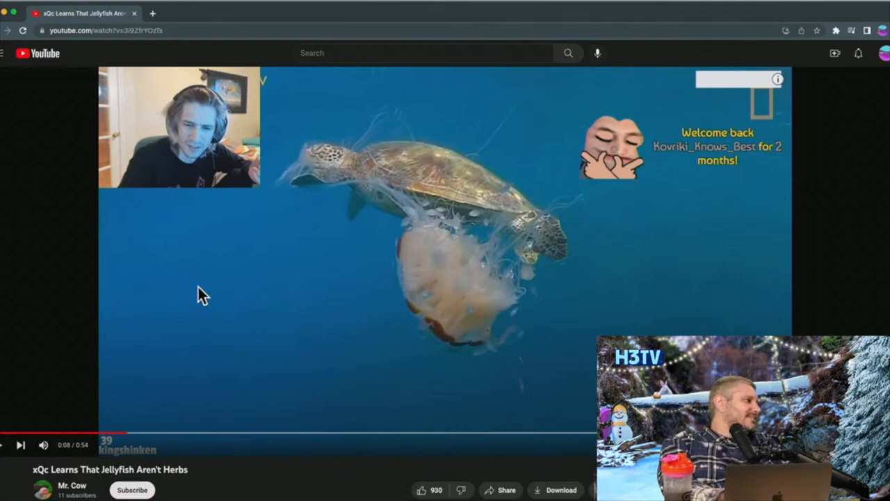
pyautogui.moveTo(223, 288)
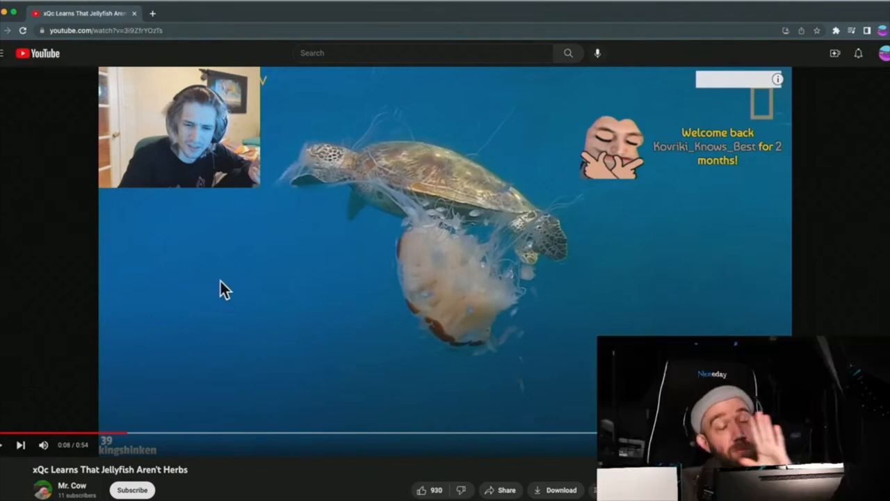
pyautogui.moveTo(217, 278)
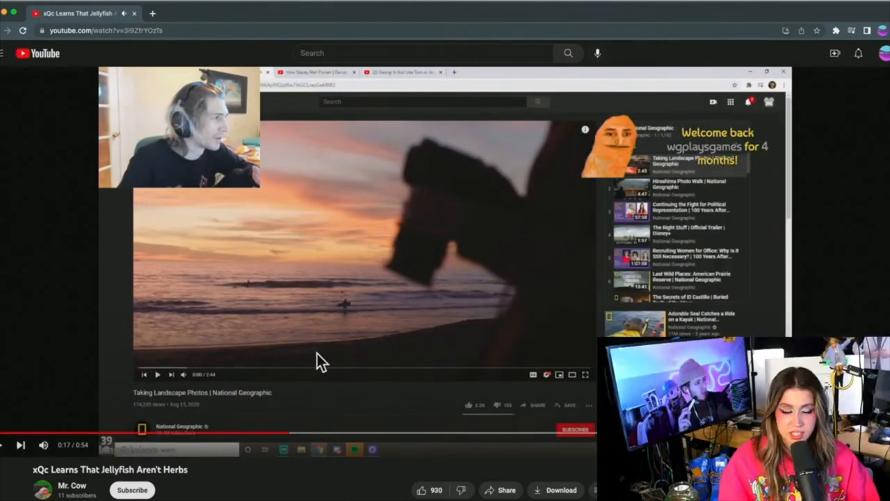
# Keep the xQc jellyfish reaction video playing on to the sea turtle clip at 0:22
pyautogui.click(442, 263)
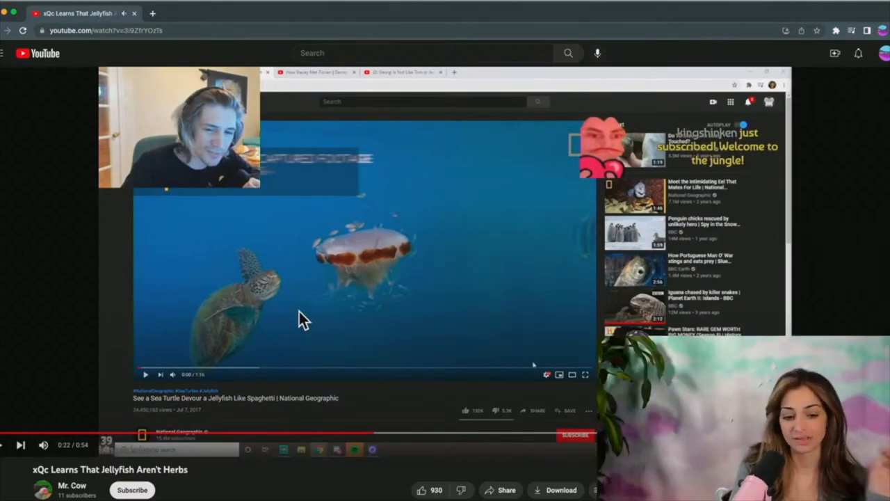
pyautogui.moveTo(211, 392)
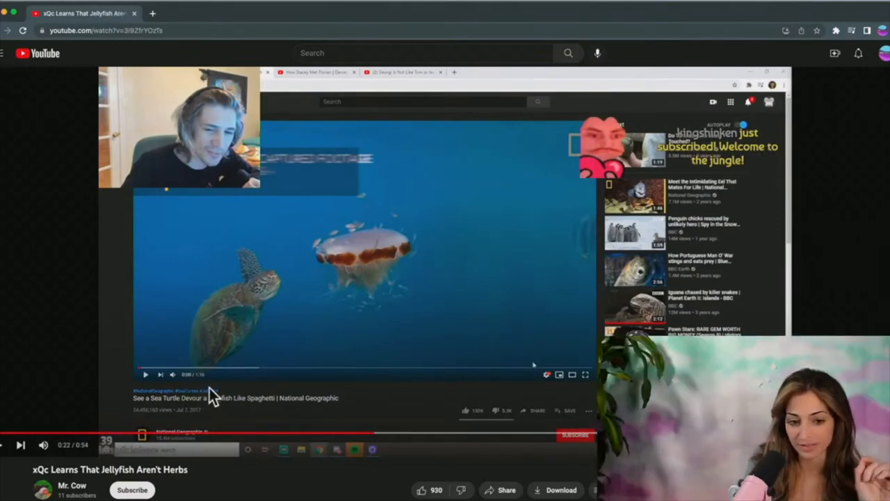